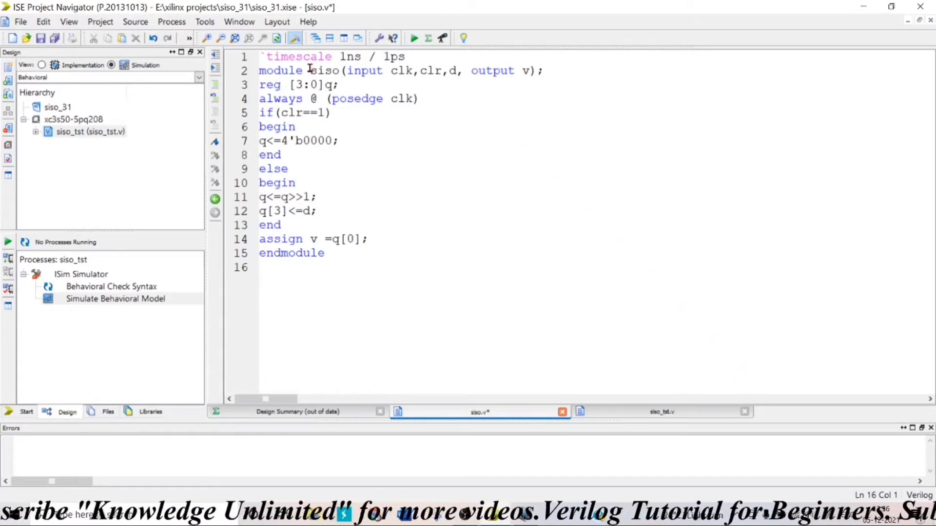
# Highlight siso.v's ports, clr==1 condition and q[3] load line, then view siso_tst.v
pyautogui.doubleClick(325, 70)
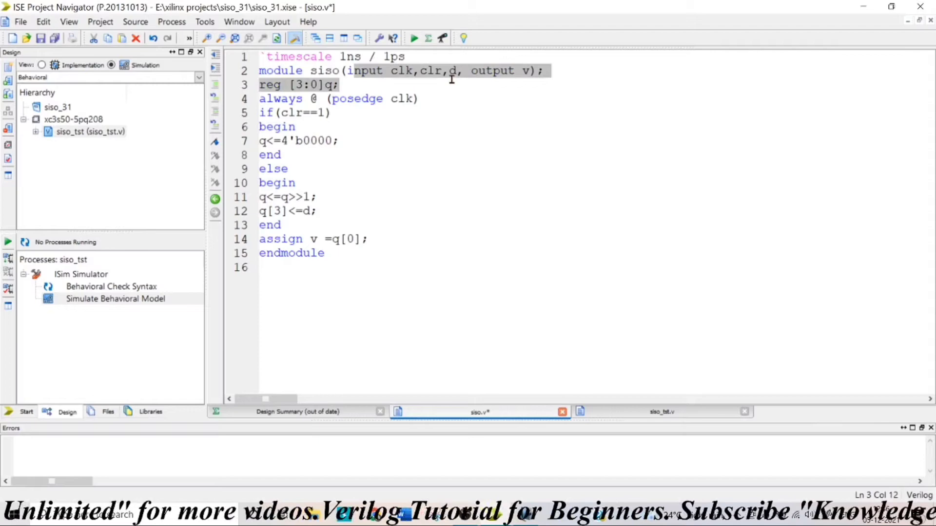
pyautogui.click(341, 84)
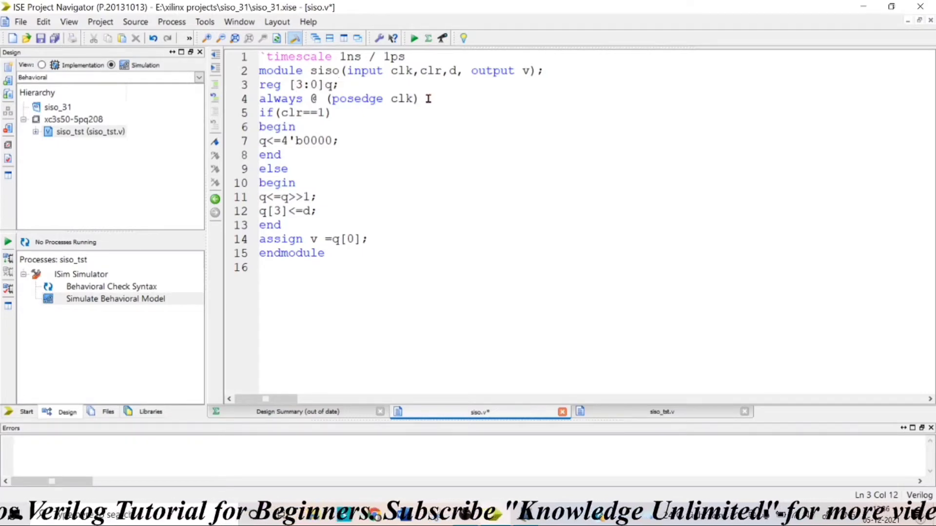
pyautogui.click(302, 112)
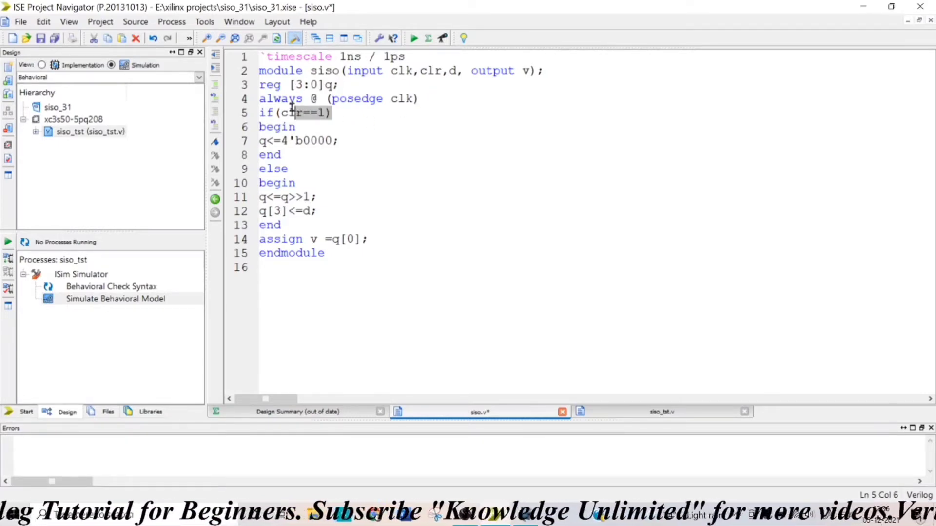
pyautogui.click(275, 140)
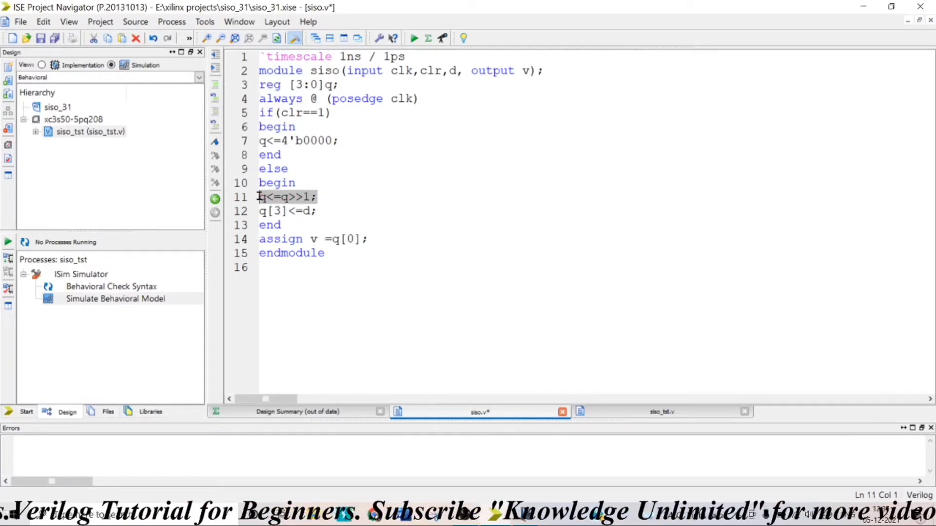
pyautogui.click(334, 197)
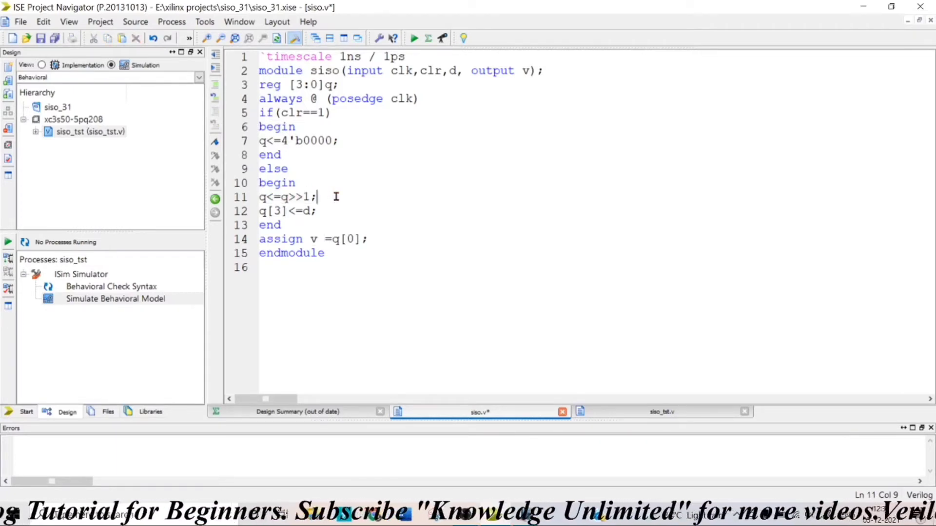
pyautogui.click(319, 210)
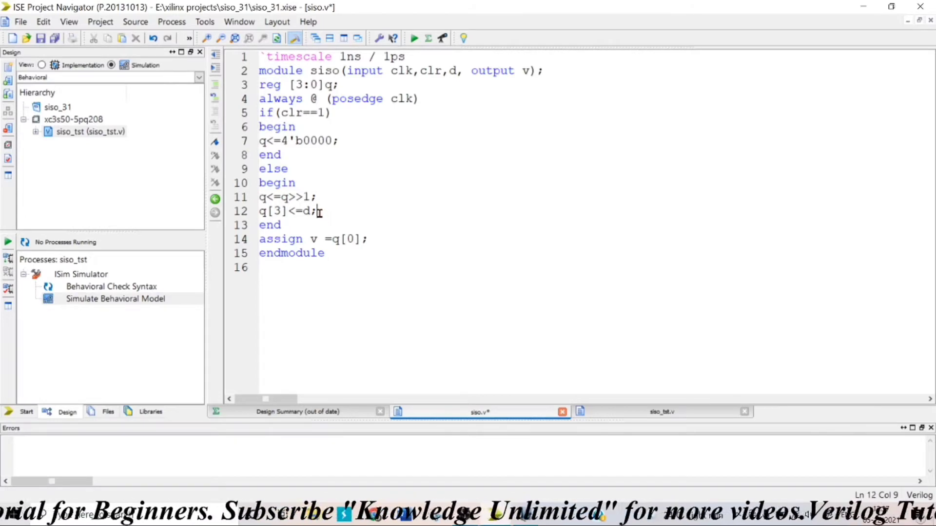
pyautogui.moveTo(386, 212)
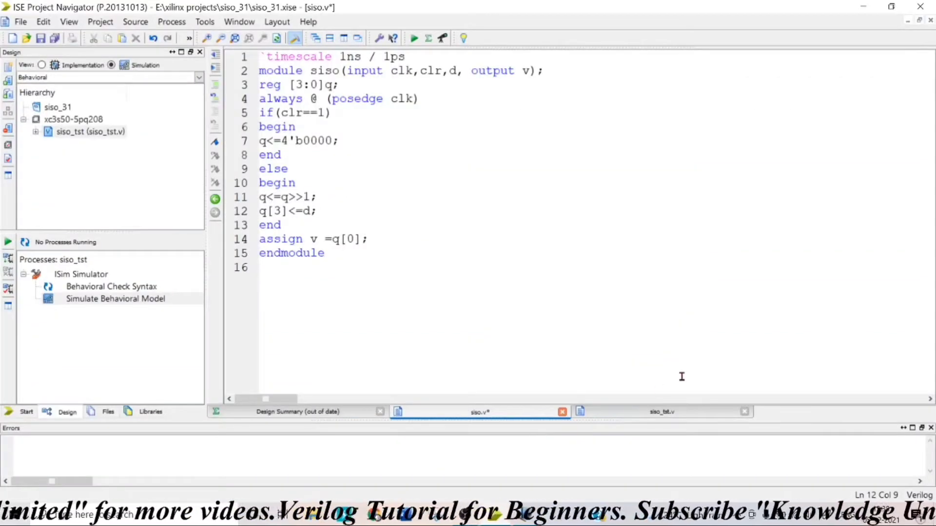
pyautogui.click(661, 411)
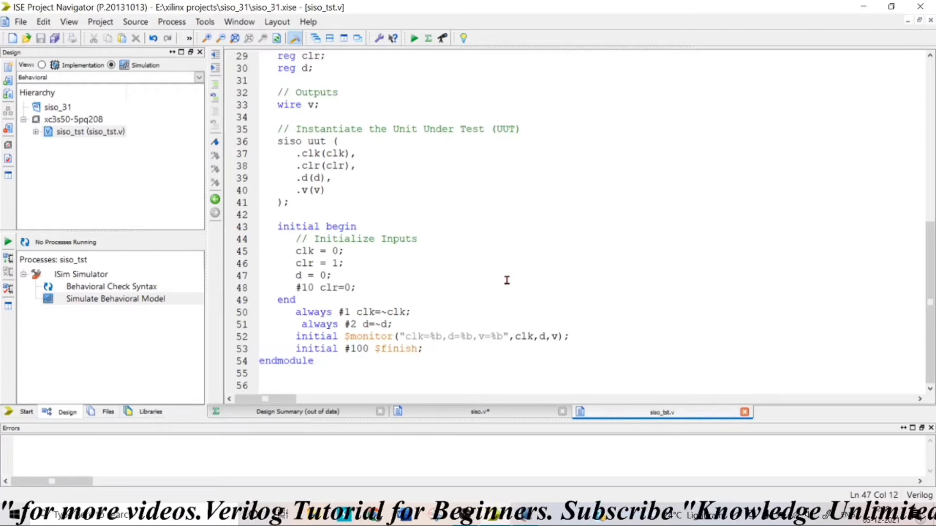
pyautogui.moveTo(322, 231)
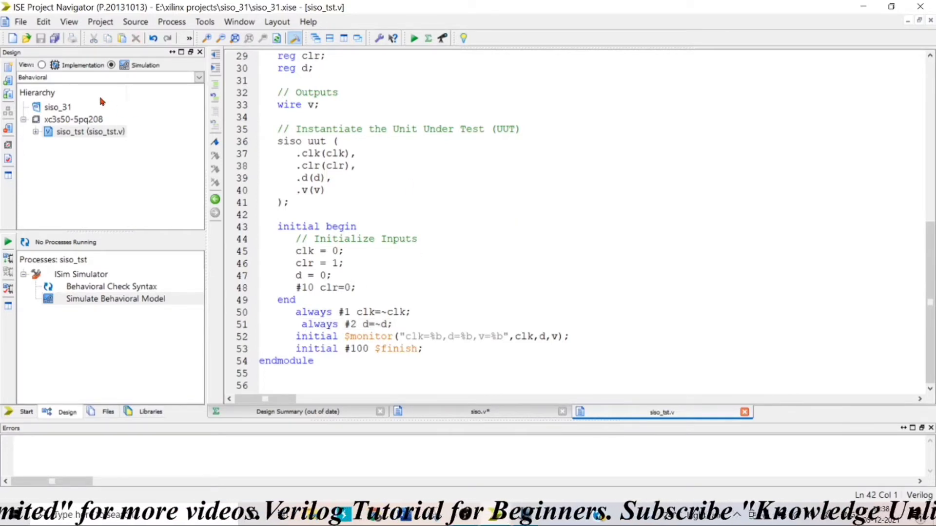
# Run Simulate Behavioral Model in ISim, saving the changes to siso.v
pyautogui.click(115, 299)
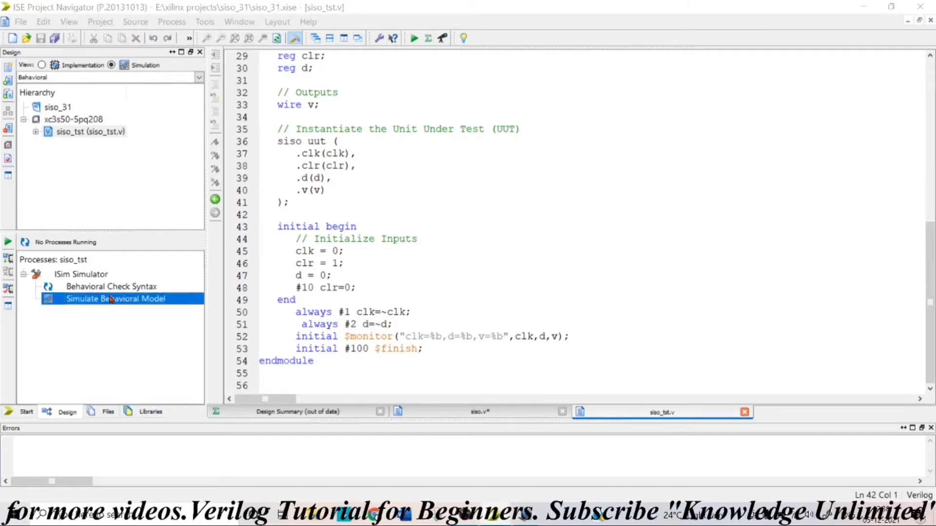
pyautogui.doubleClick(115, 298)
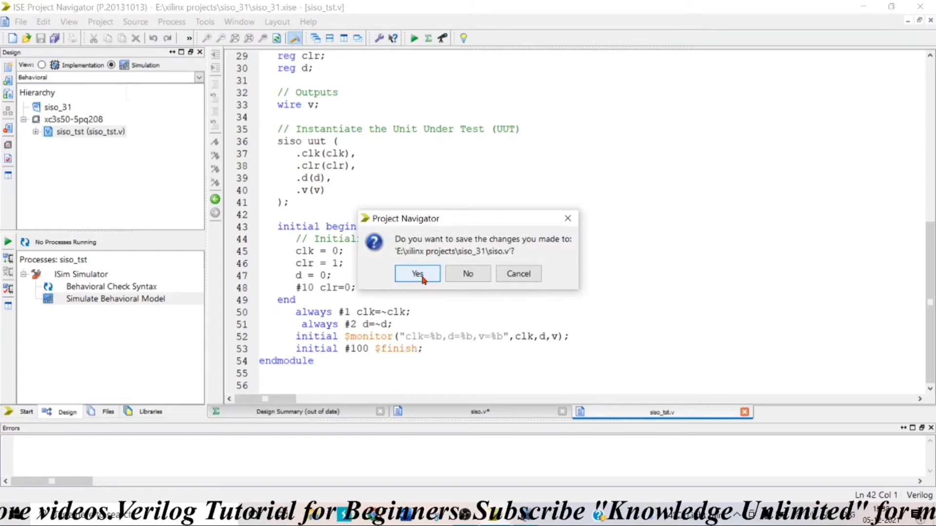
pyautogui.click(416, 273)
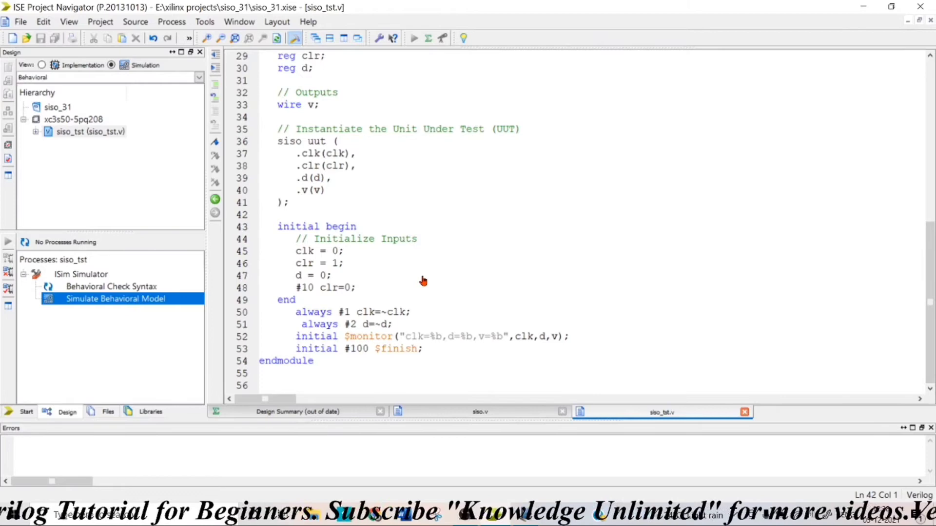
# Read the v, clk, clr and d values at 13 ns and 17 ns, then return to siso.v
pyautogui.doubleClick(114, 298)
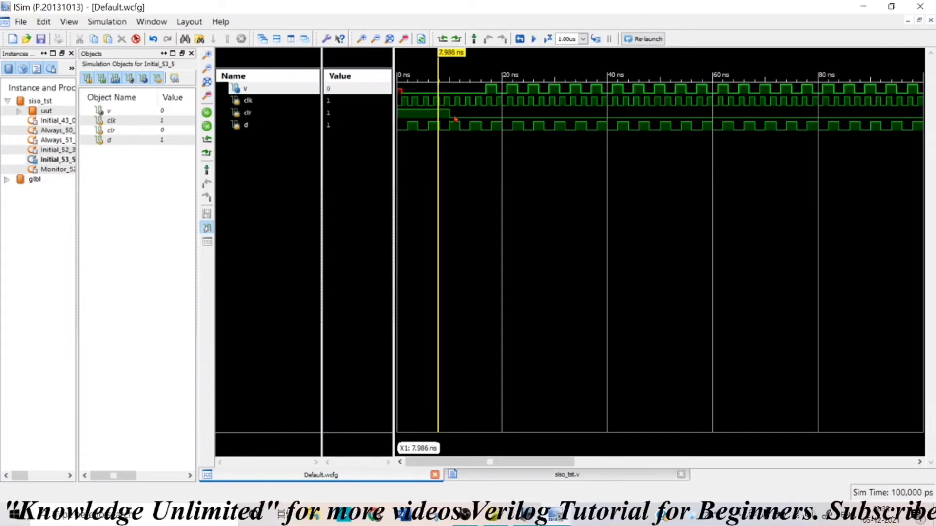
pyautogui.click(457, 99)
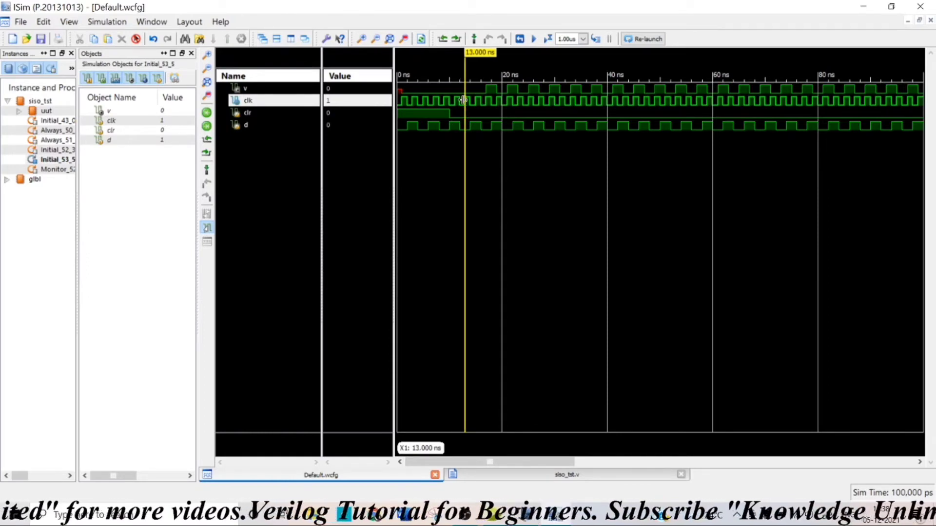
pyautogui.moveTo(469, 136)
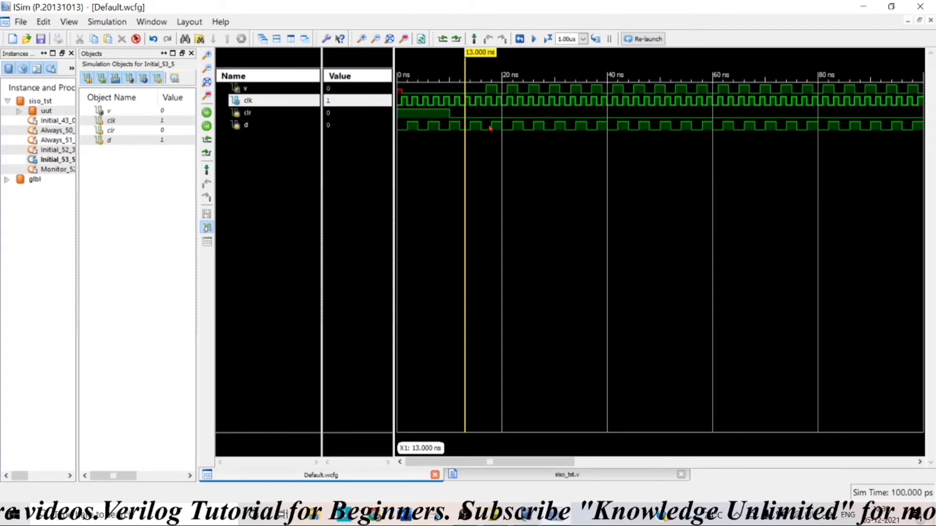
pyautogui.click(454, 107)
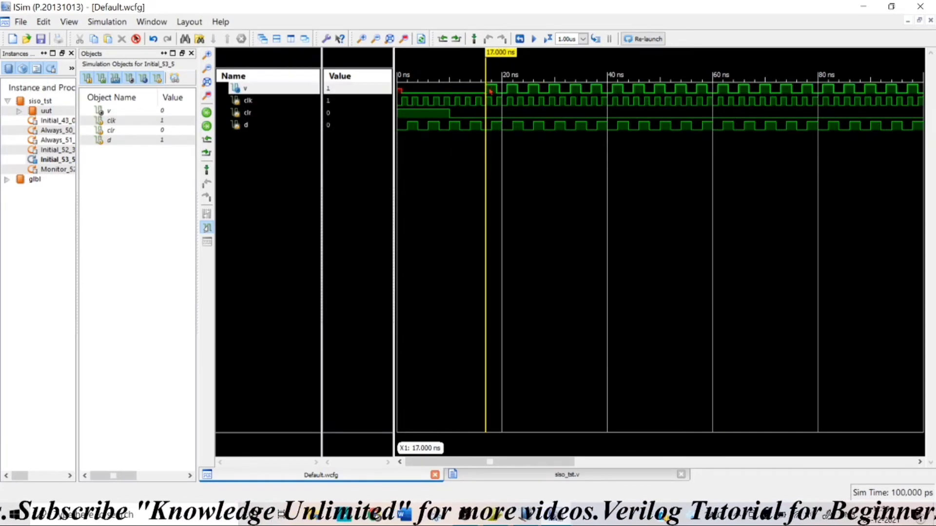
pyautogui.moveTo(478, 185)
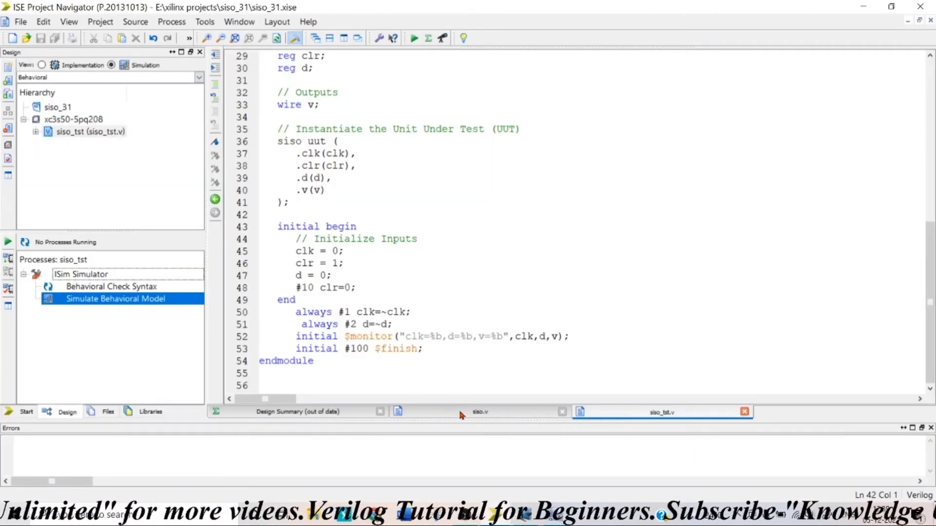
pyautogui.click(480, 412)
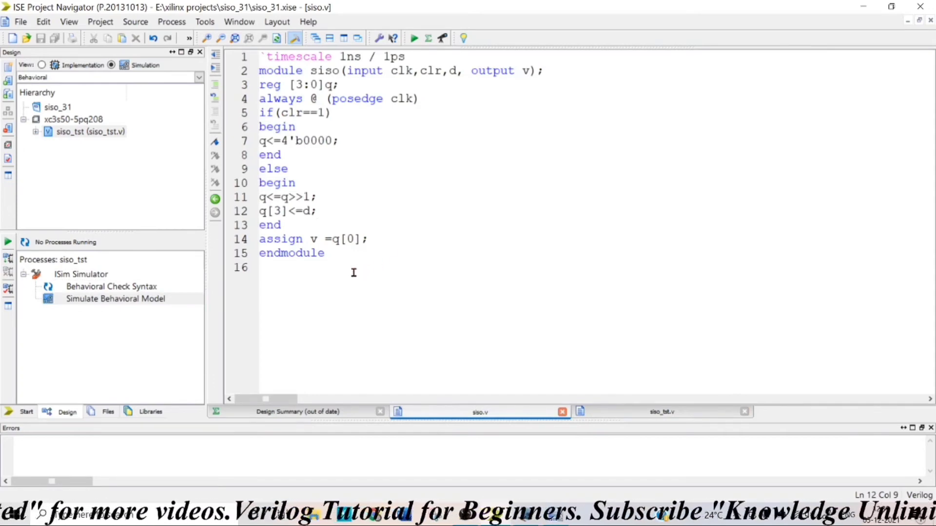